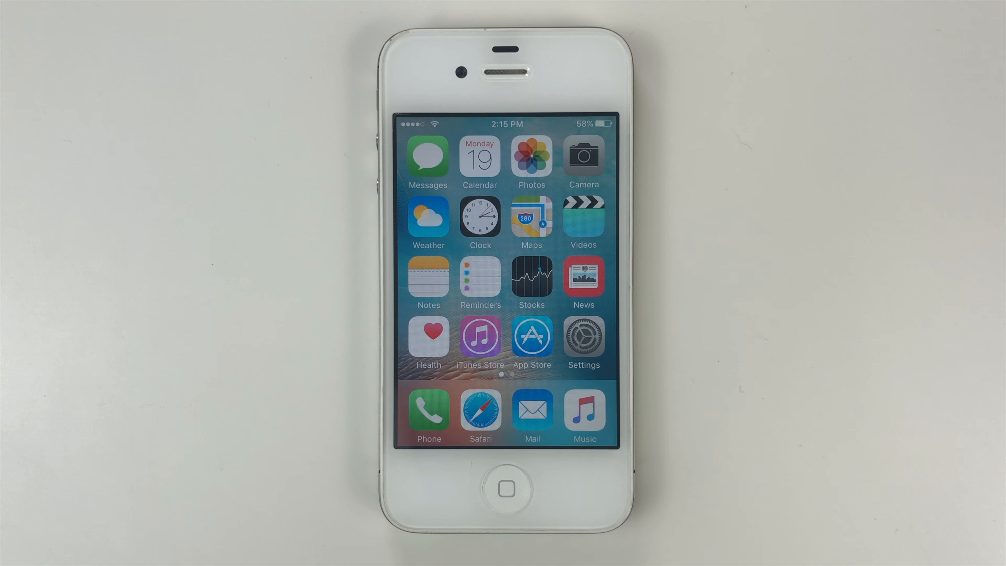
Step: Check the iPhone's software version in Settings > General > About (iOS 9.3.6)
{"action": "left_click", "coordinate": [500, 489]}
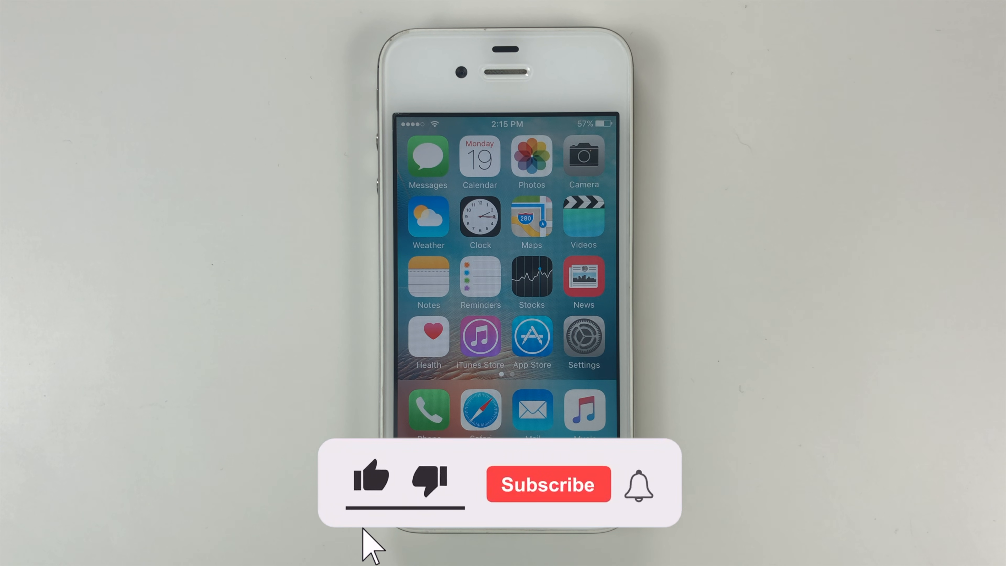
{"action": "left_click", "coordinate": [371, 484]}
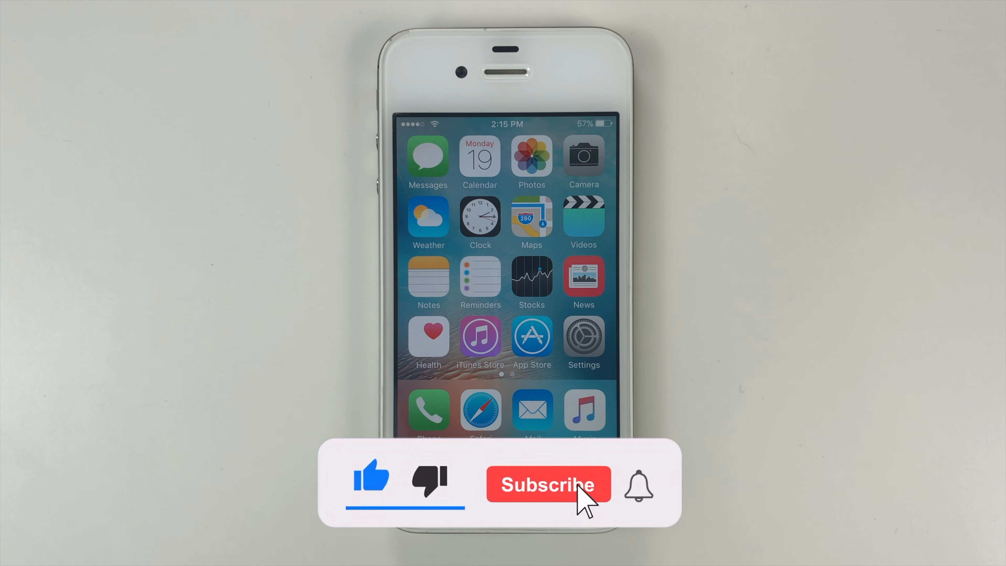
{"action": "left_click", "coordinate": [547, 484]}
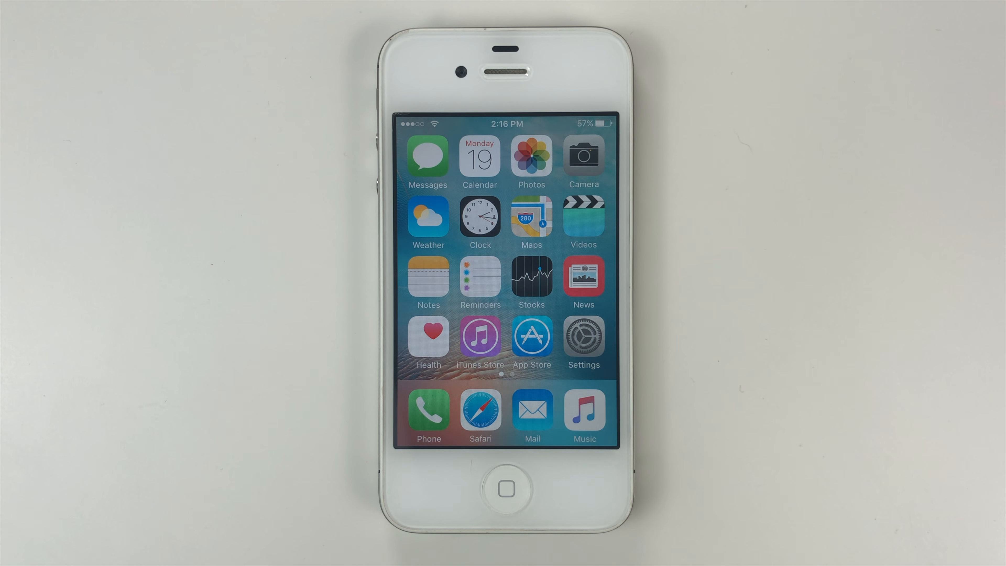
{"action": "left_click", "coordinate": [583, 338]}
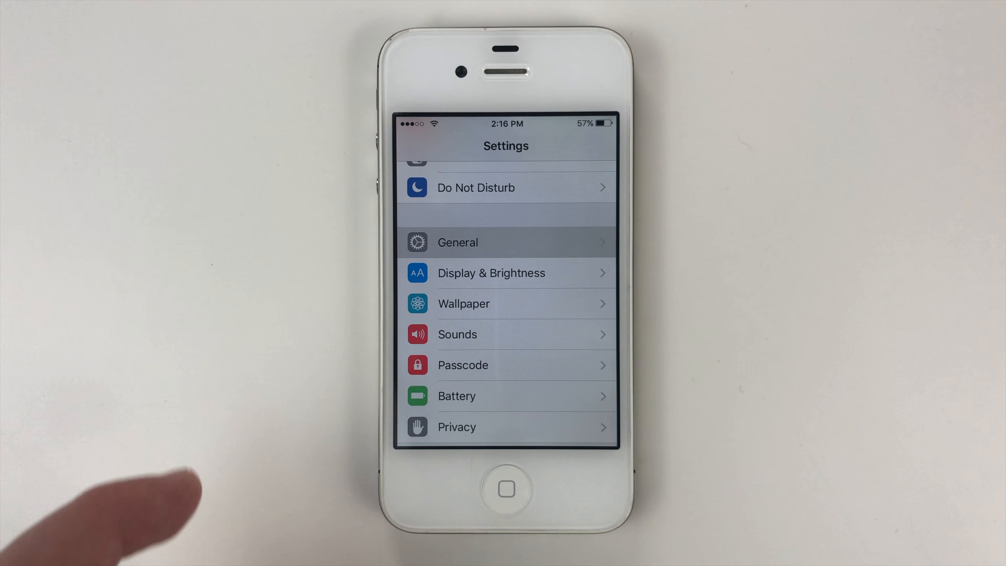
{"action": "left_click", "coordinate": [507, 242]}
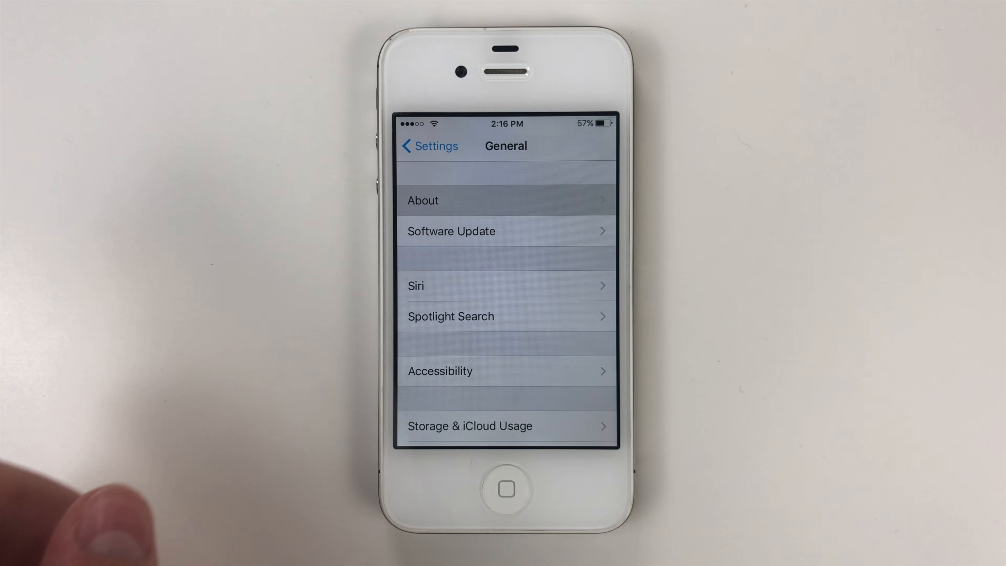
{"action": "left_click", "coordinate": [507, 201]}
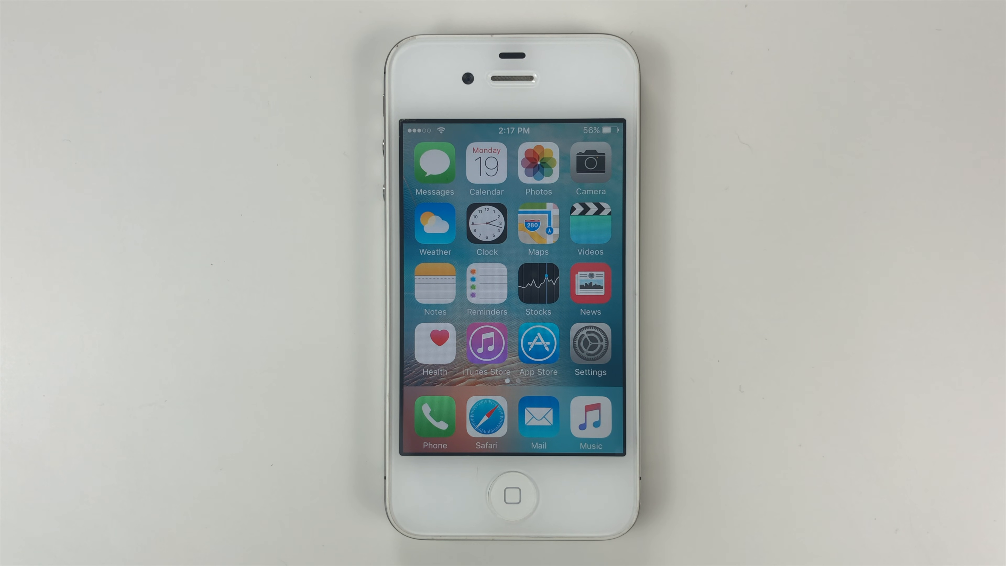
Step: Load tutubox.io/Jailbreaks.html in Safari and scroll down to the Pheonix entry
{"action": "left_click", "coordinate": [486, 418]}
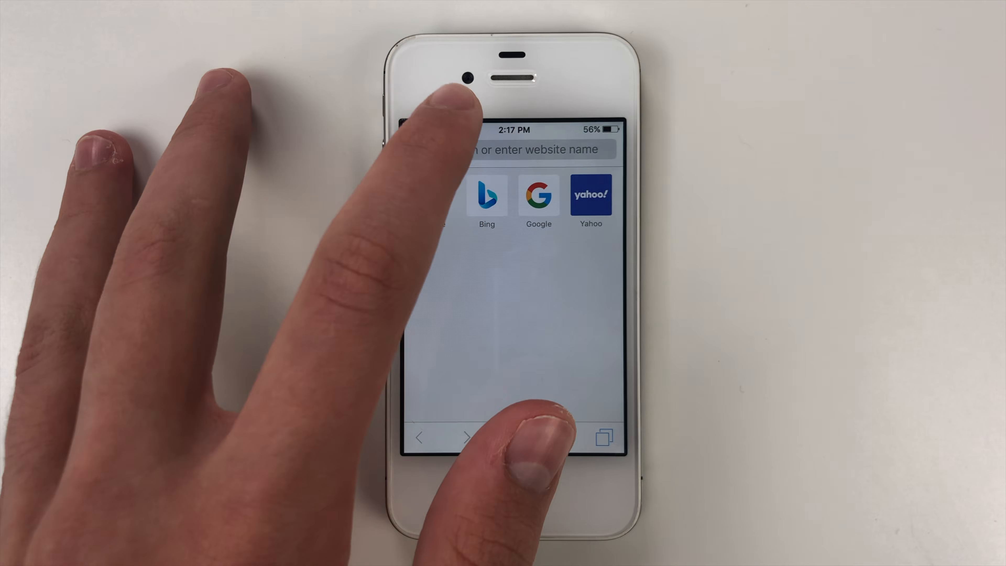
{"action": "type", "text": "tutubox.io/Jailbreaks.html"}
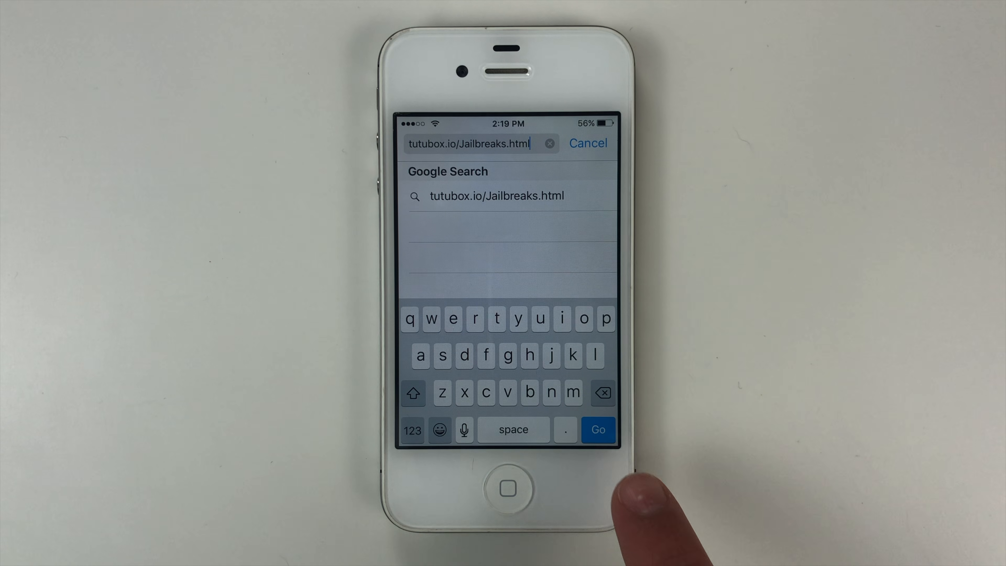
{"action": "left_click", "coordinate": [598, 430]}
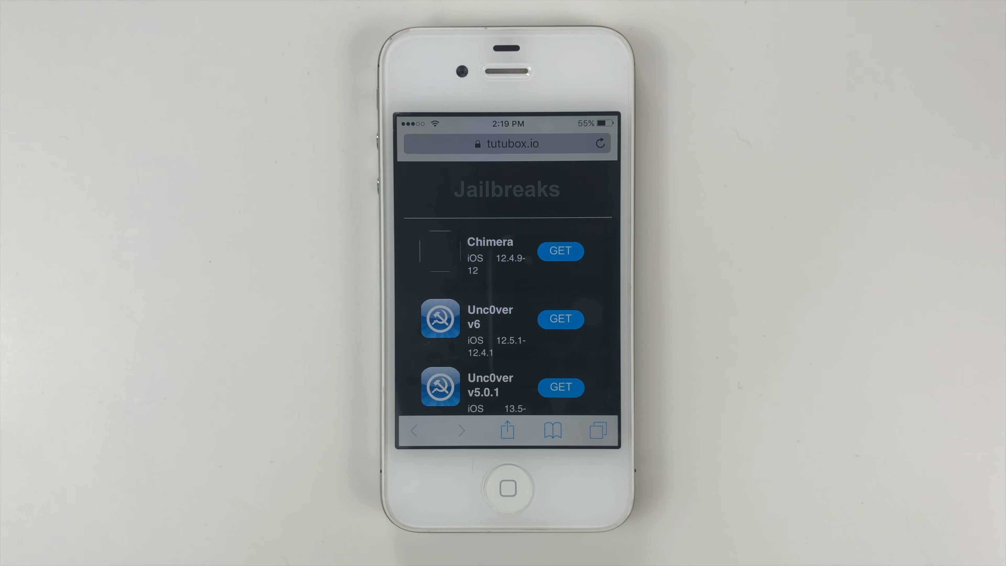
{"action": "scroll", "scroll_direction": "down", "scroll_amount": 3}
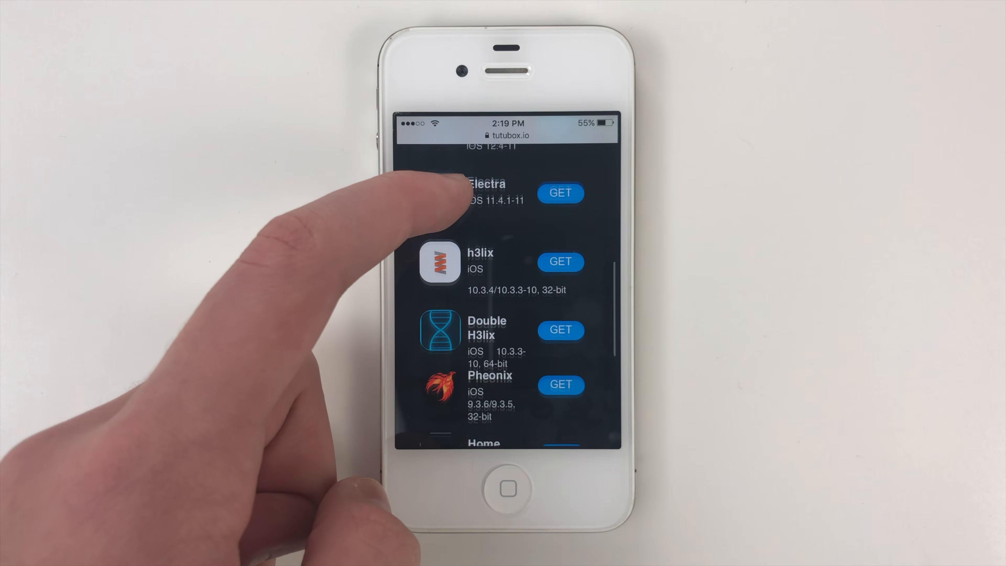
{"action": "scroll", "scroll_direction": "down", "scroll_amount": 3}
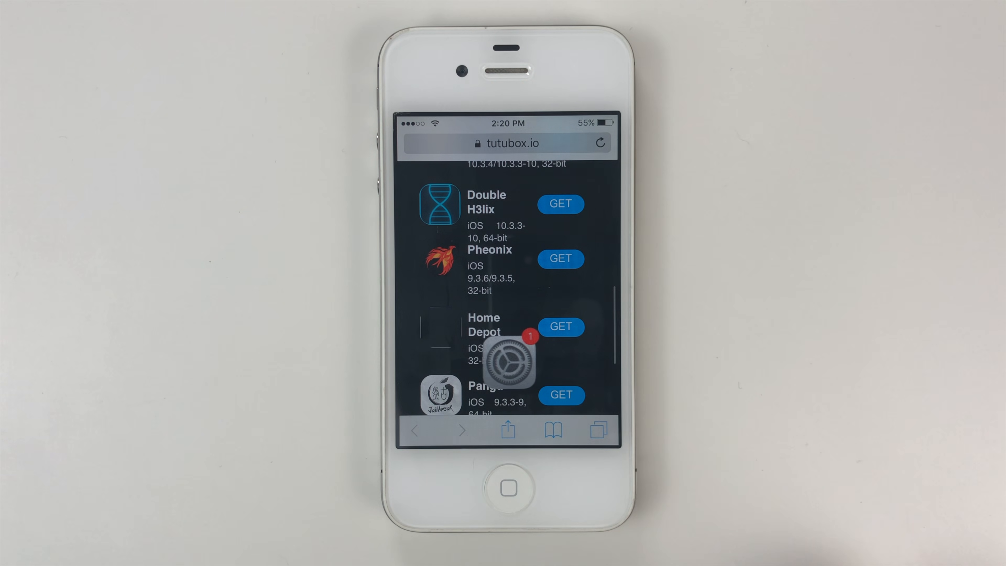
Step: Enable Airplane Mode from Control Center and dismiss the Unable to Download App alert for Phoenix
{"action": "left_click", "coordinate": [560, 259]}
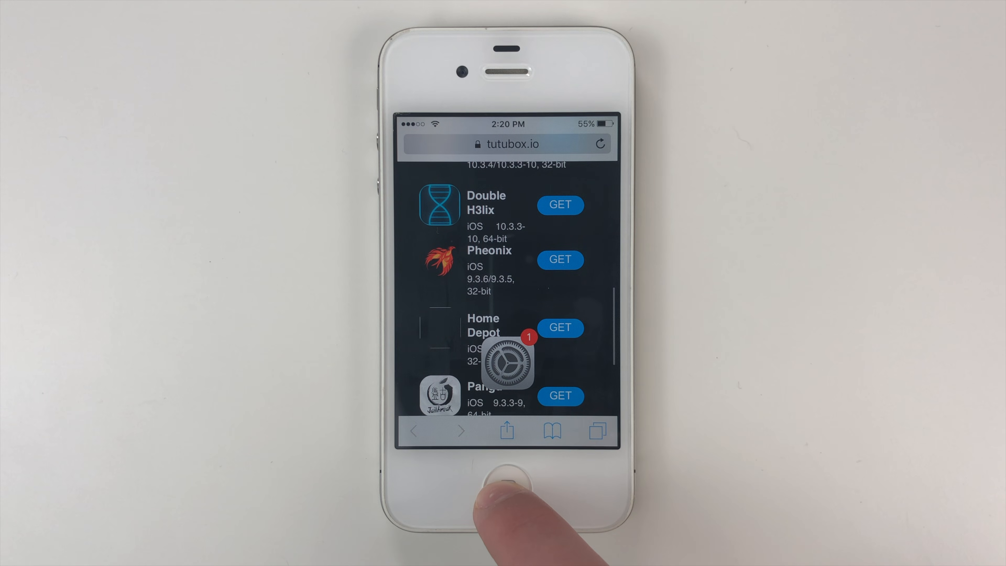
{"action": "left_click", "coordinate": [504, 491]}
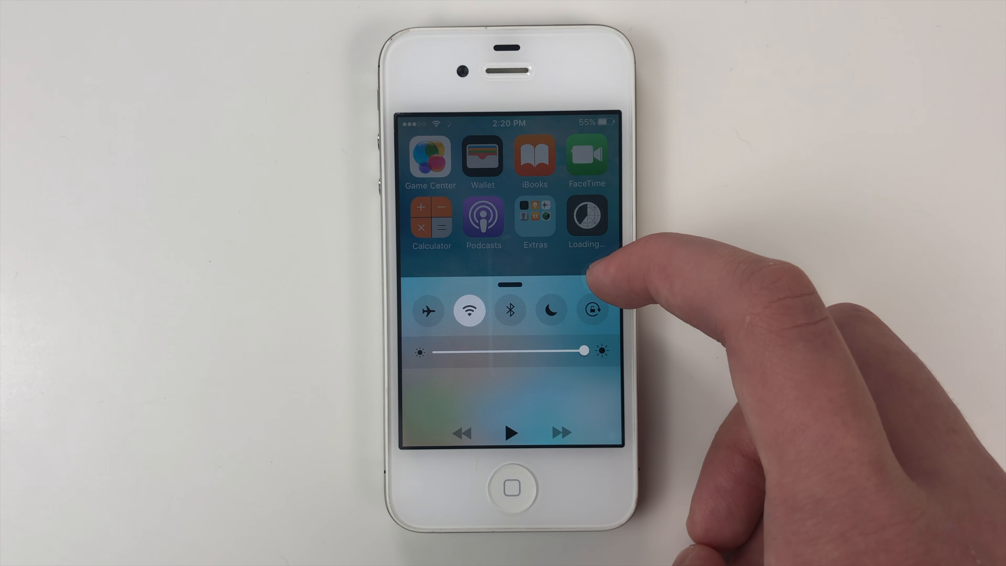
{"action": "left_click", "coordinate": [428, 310]}
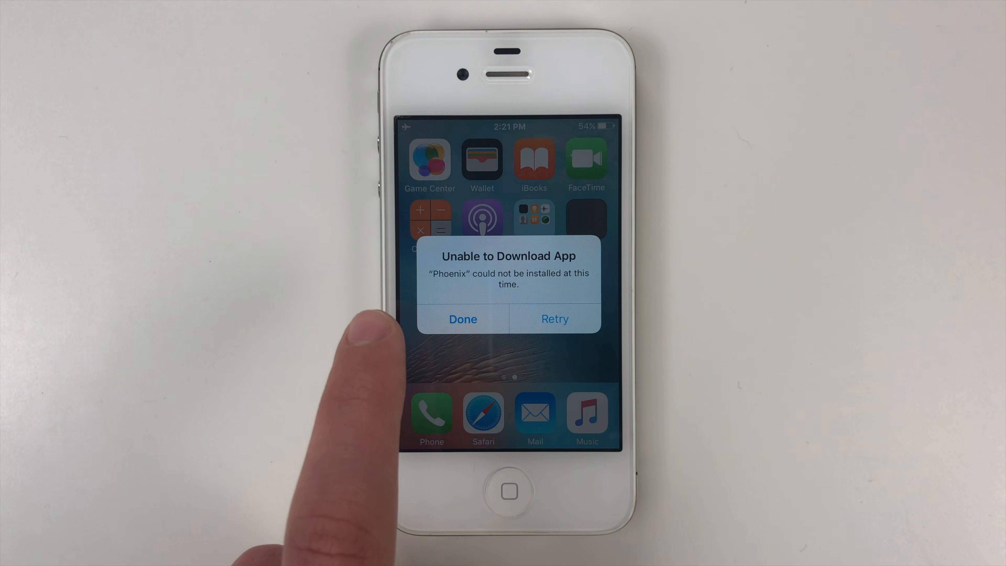
{"action": "left_click", "coordinate": [462, 320]}
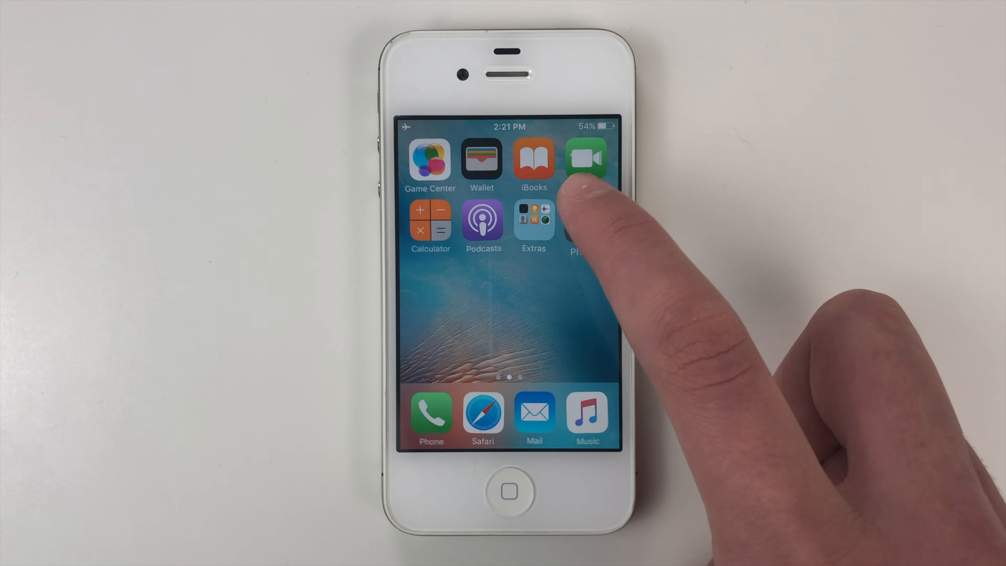
{"action": "scroll", "scroll_direction": "left", "scroll_amount": 3}
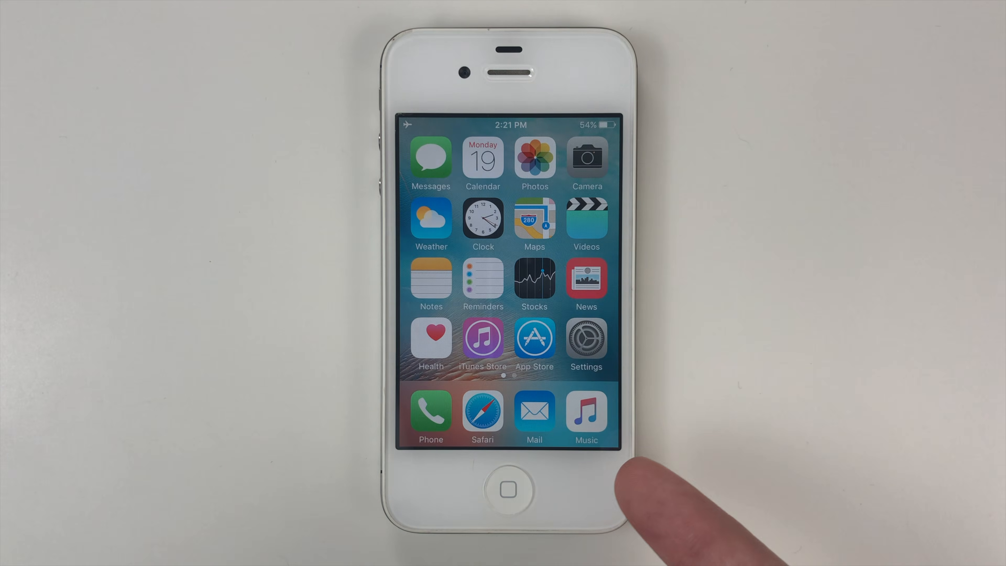
Step: Clear Safari's History and Website Data in Settings, then return to the tutubox Jailbreaks list
{"action": "left_click", "coordinate": [586, 342]}
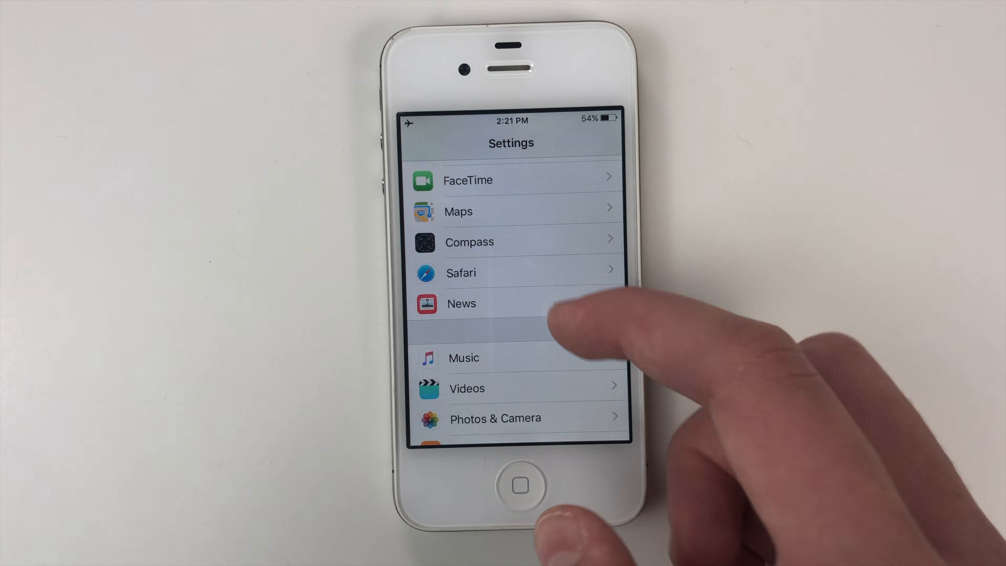
{"action": "left_click", "coordinate": [461, 273]}
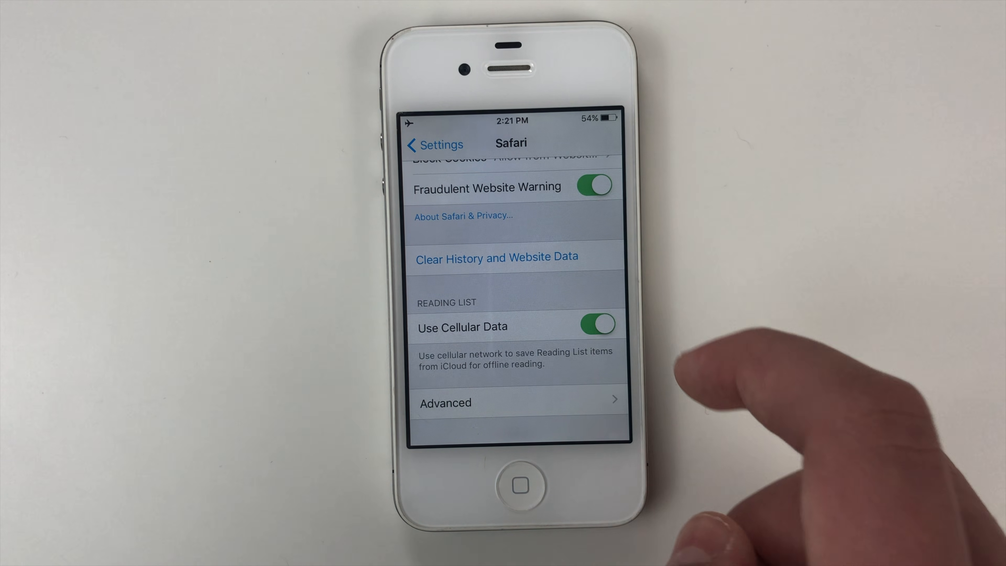
{"action": "left_click", "coordinate": [496, 258]}
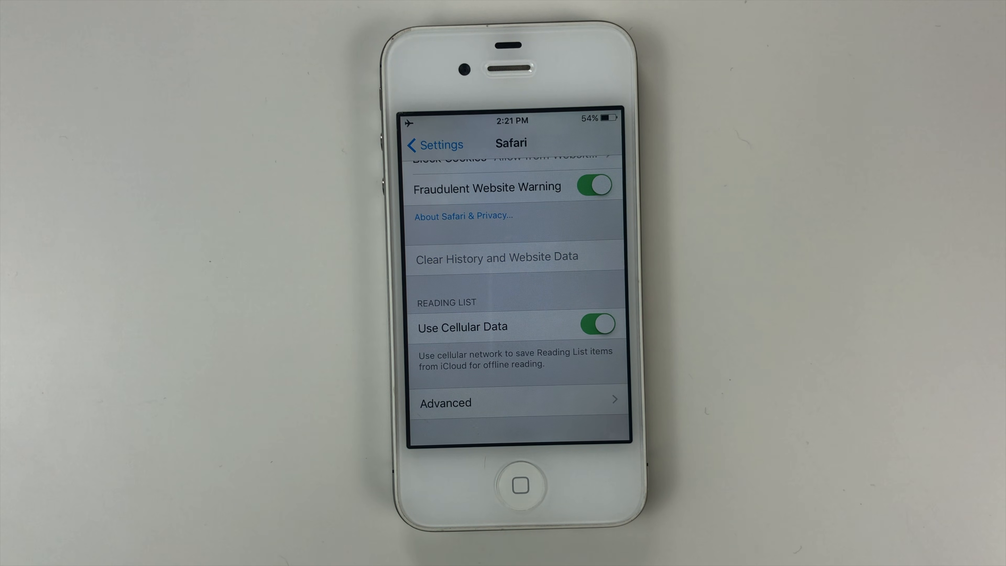
{"action": "left_click", "coordinate": [514, 497]}
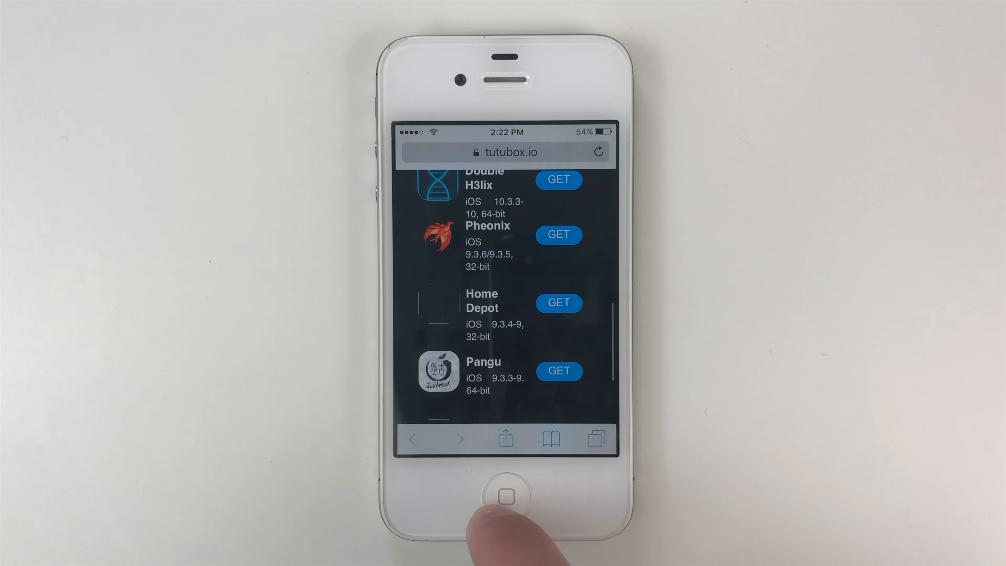
Step: Toggle Airplane Mode off so Phoenix installs, then launch it, hitting the Untrusted Developer alert
{"action": "left_click", "coordinate": [507, 499]}
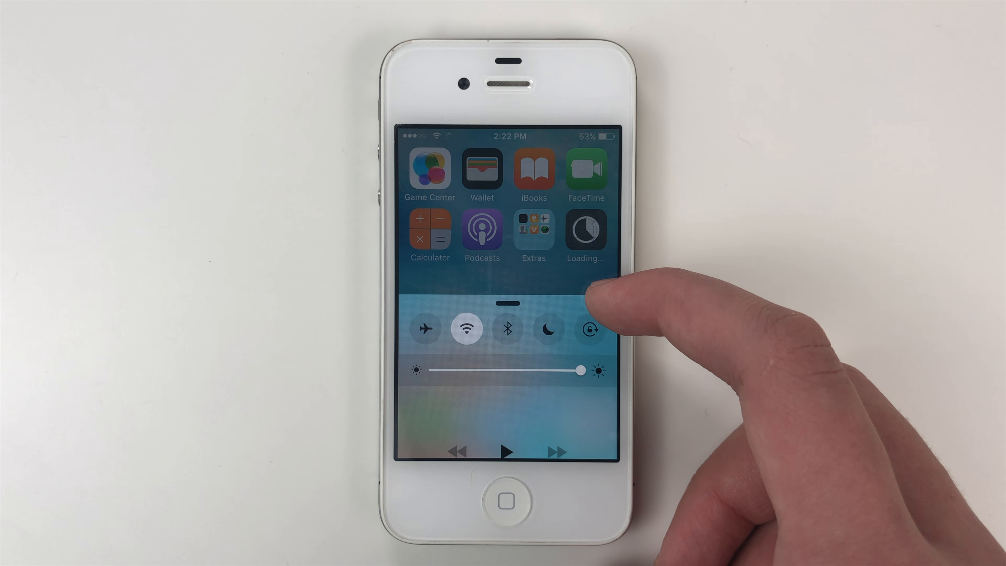
{"action": "left_click", "coordinate": [588, 330]}
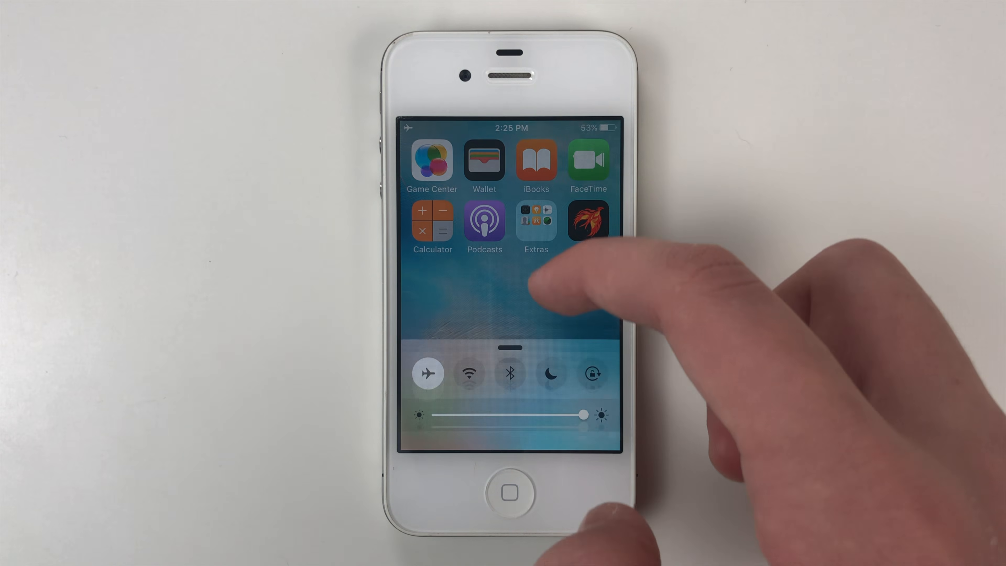
{"action": "left_click", "coordinate": [429, 374]}
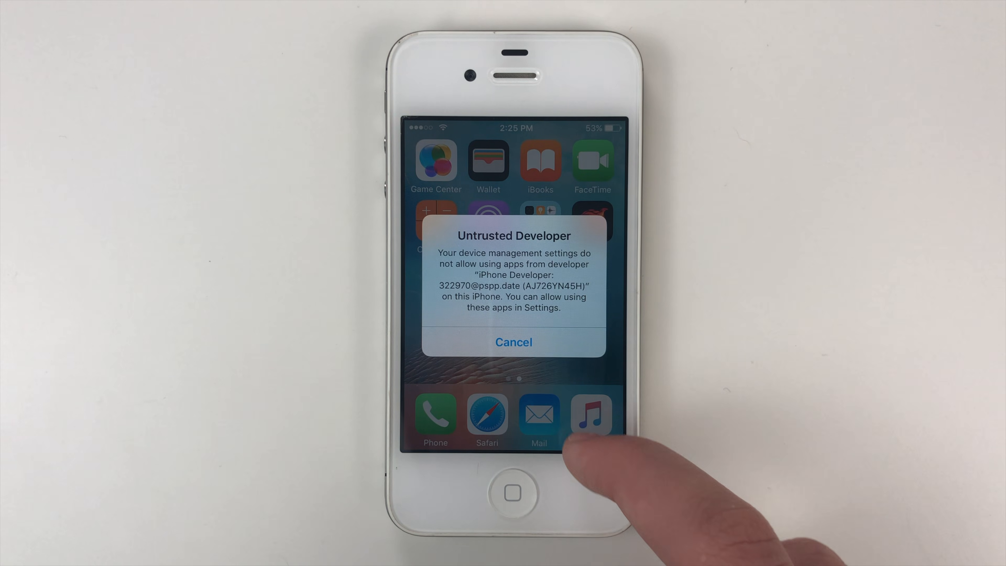
Step: Trust the Phoenix developer profile in General > Device Management and return to the home screen
{"action": "left_click", "coordinate": [514, 342]}
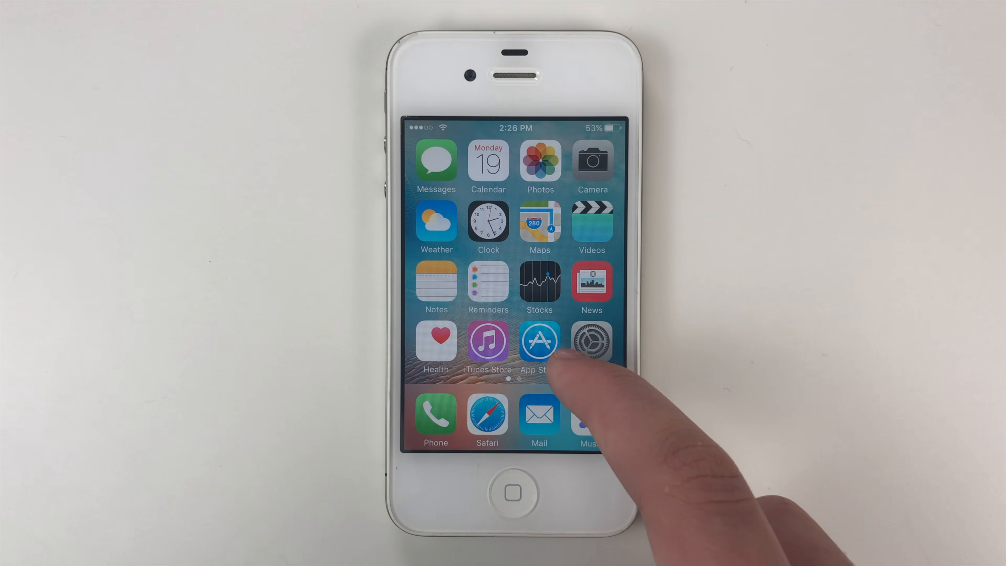
{"action": "left_click", "coordinate": [592, 338]}
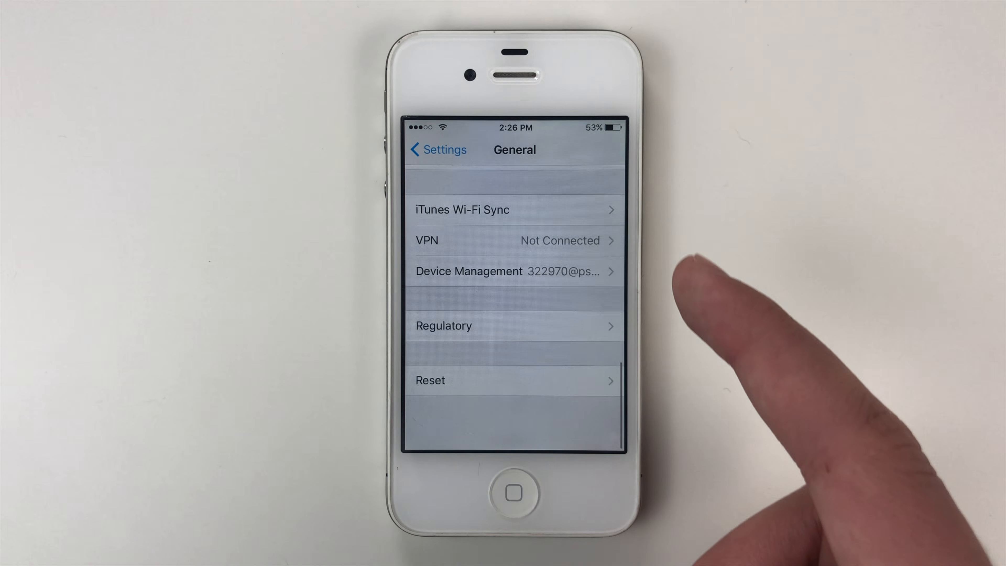
{"action": "scroll", "scroll_direction": "down", "scroll_amount": 3}
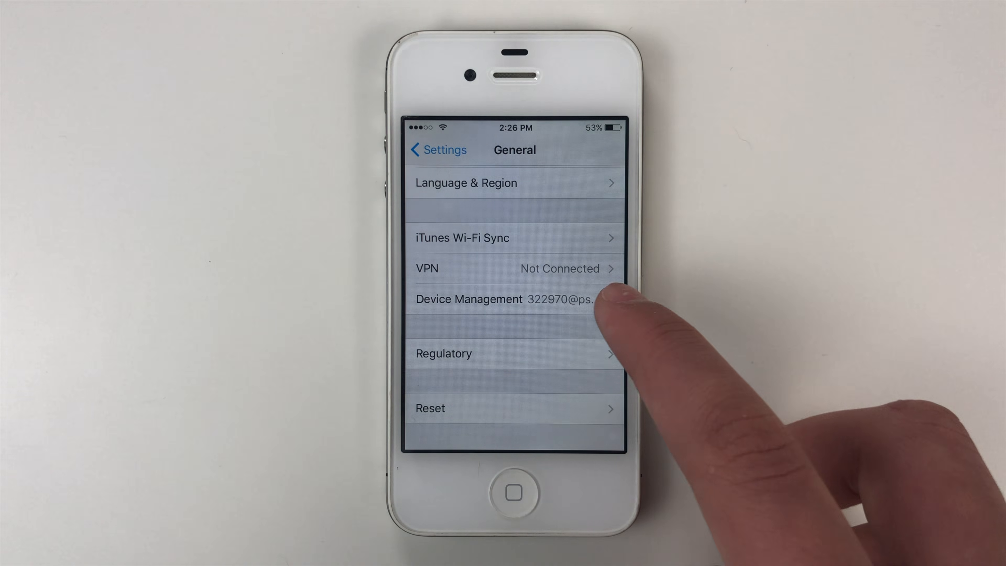
{"action": "left_click", "coordinate": [488, 299]}
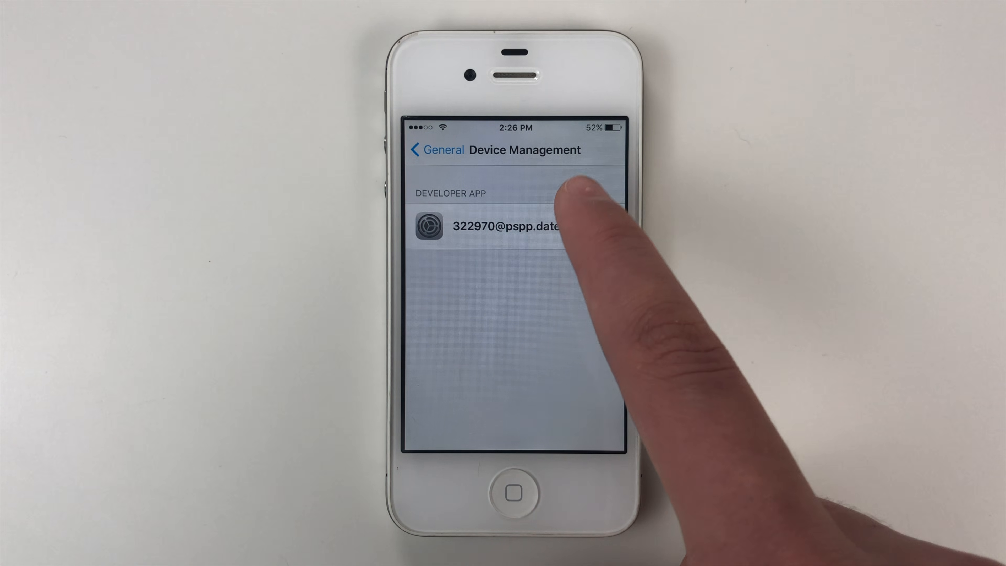
{"action": "left_click", "coordinate": [506, 226]}
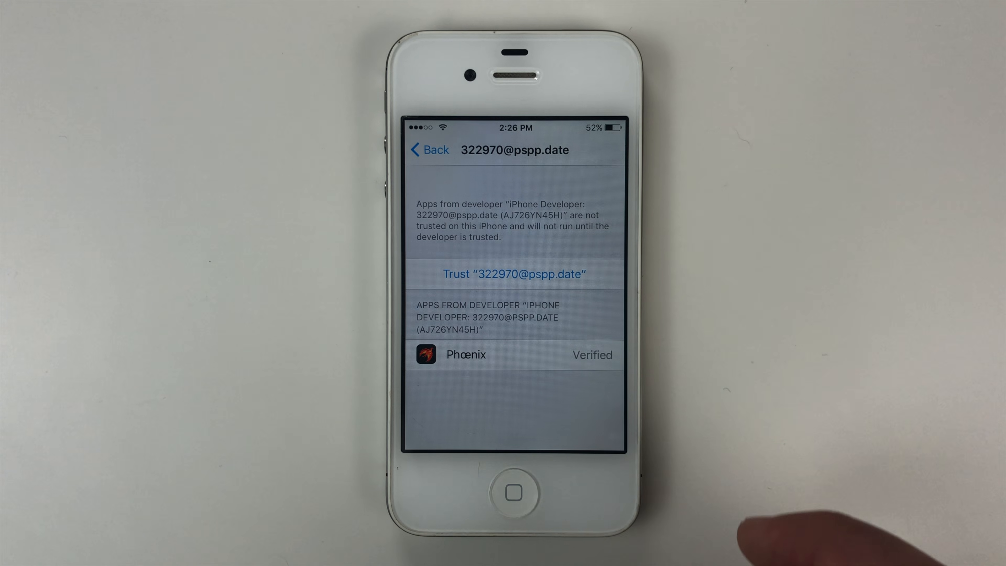
{"action": "left_click", "coordinate": [514, 274]}
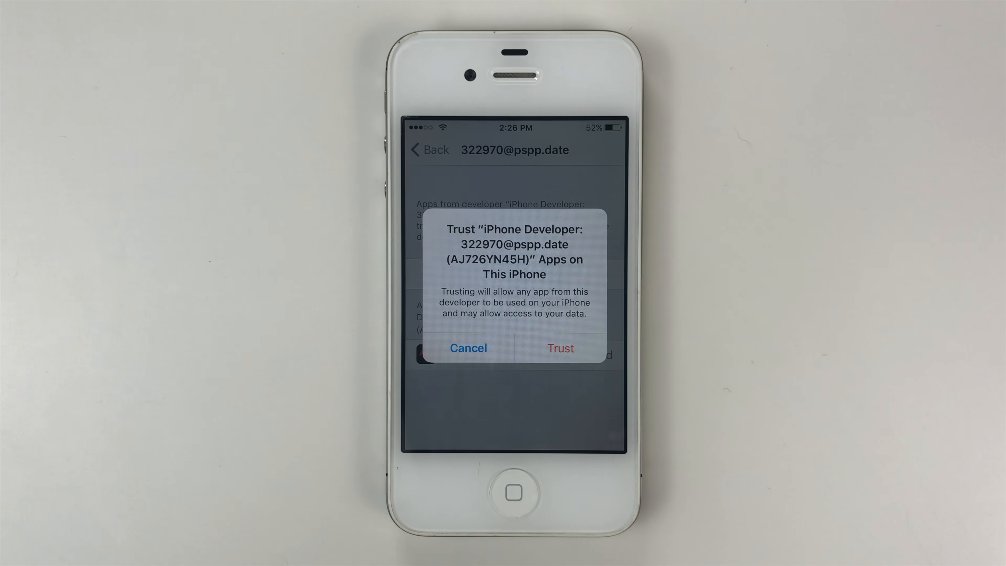
{"action": "left_click", "coordinate": [560, 348]}
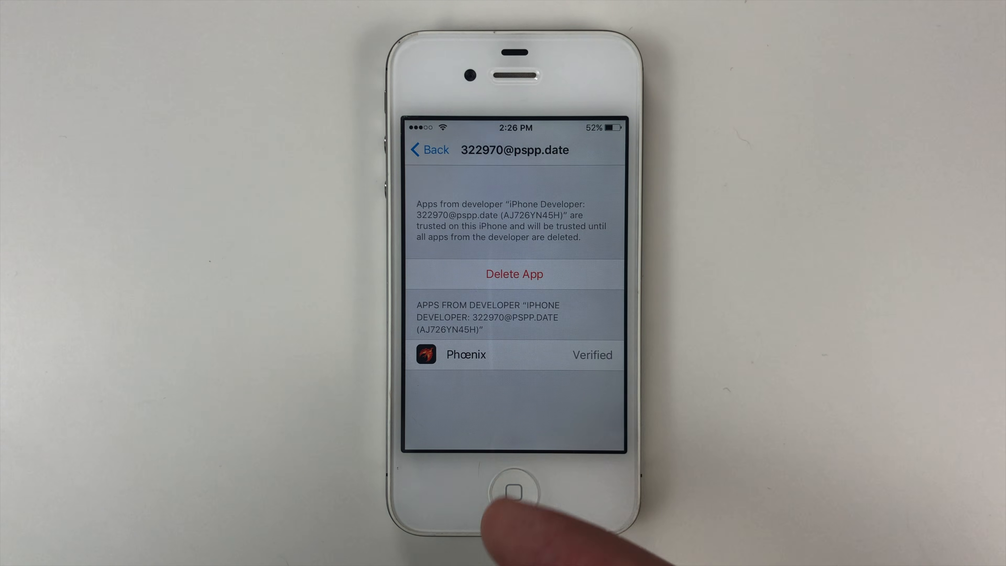
{"action": "left_click", "coordinate": [510, 494]}
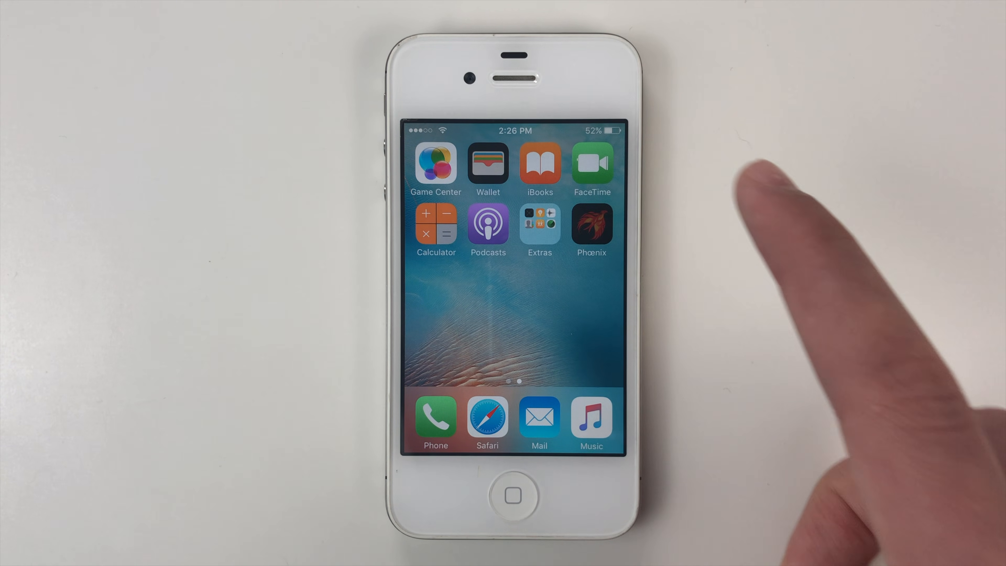
Step: Accept Phoenix's terms, begin Cydia installation with Use Provided Offsets, and dismiss the Storage Almost Full alert
{"action": "left_click", "coordinate": [591, 227]}
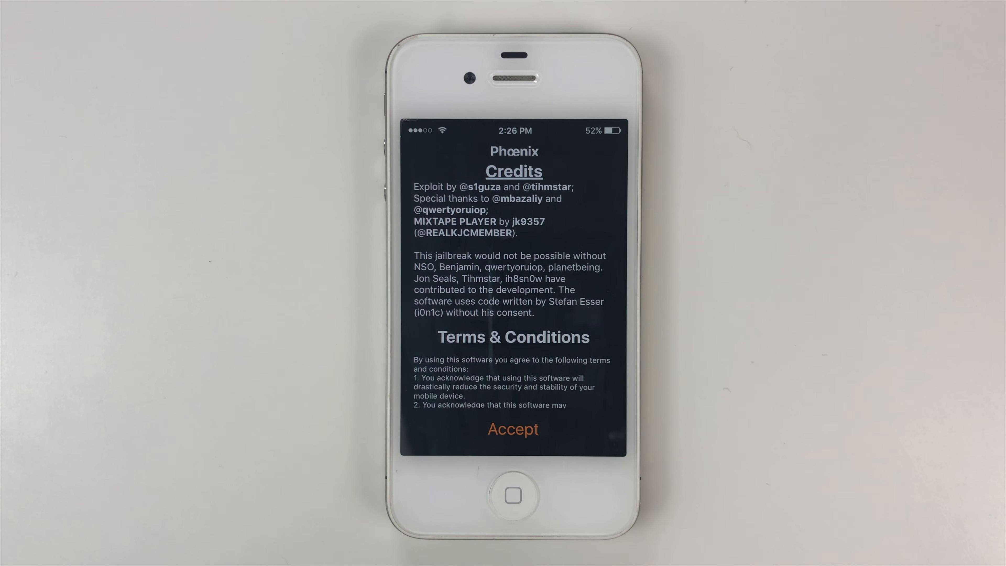
{"action": "left_click", "coordinate": [512, 429]}
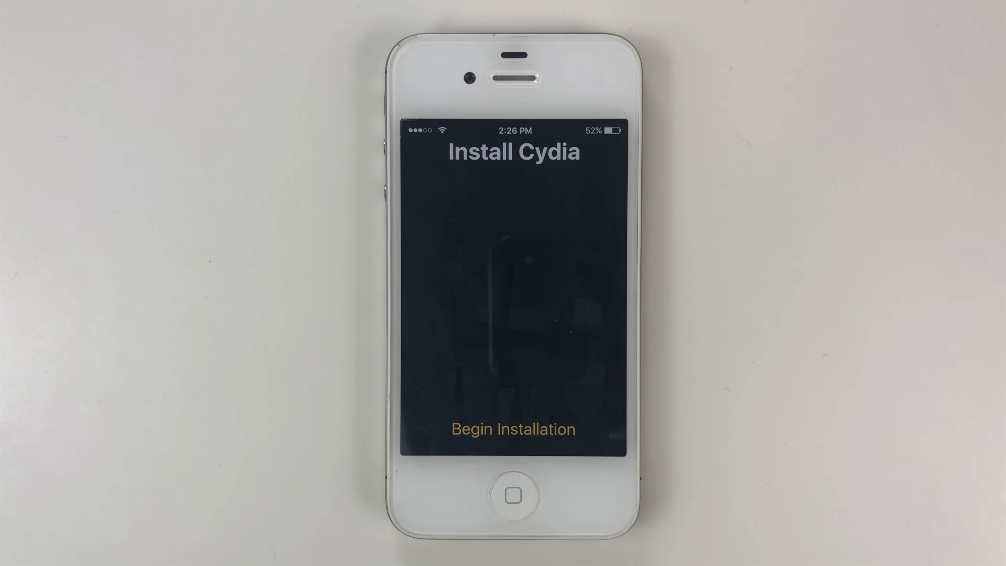
{"action": "left_click", "coordinate": [513, 429]}
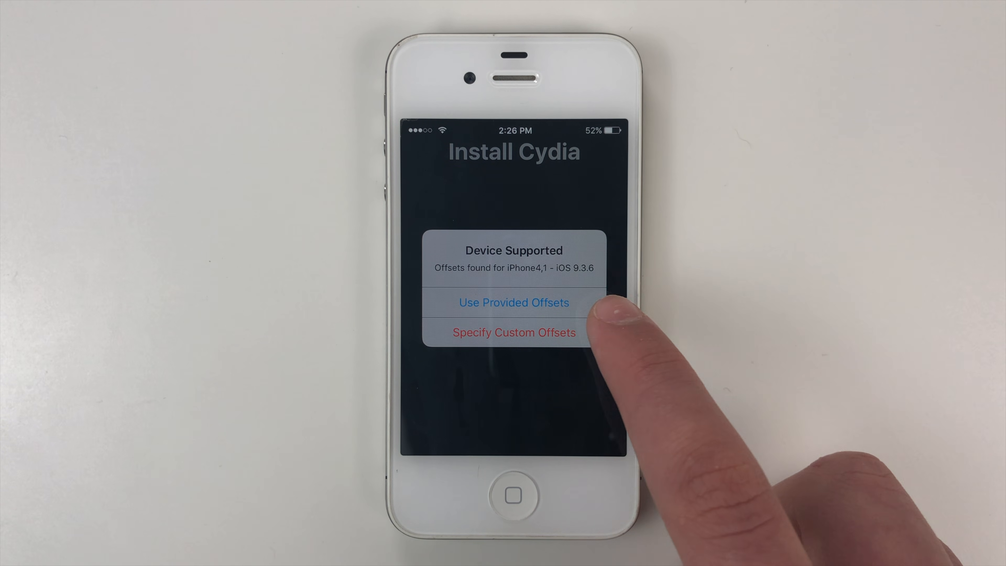
{"action": "left_click", "coordinate": [514, 302]}
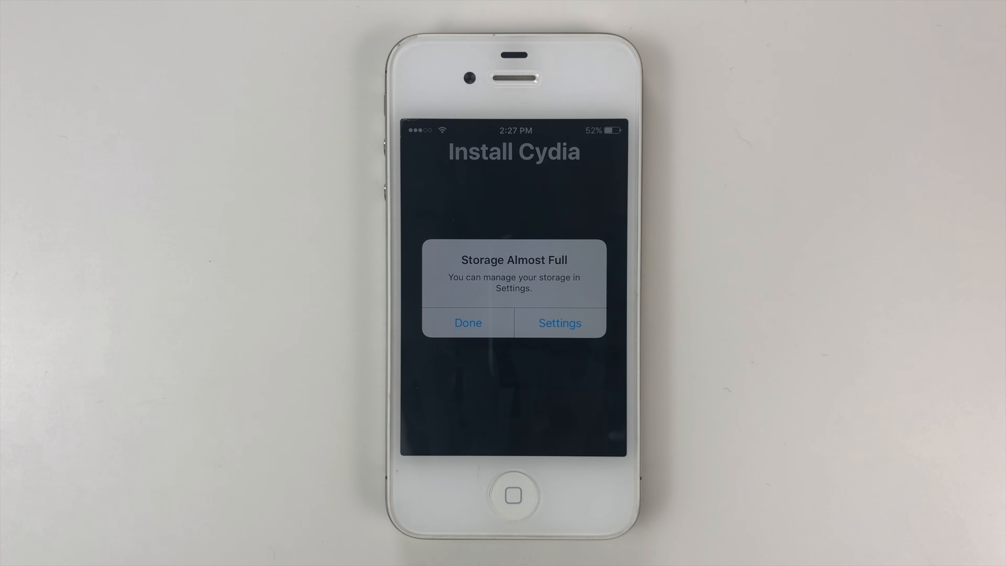
{"action": "left_click", "coordinate": [468, 323]}
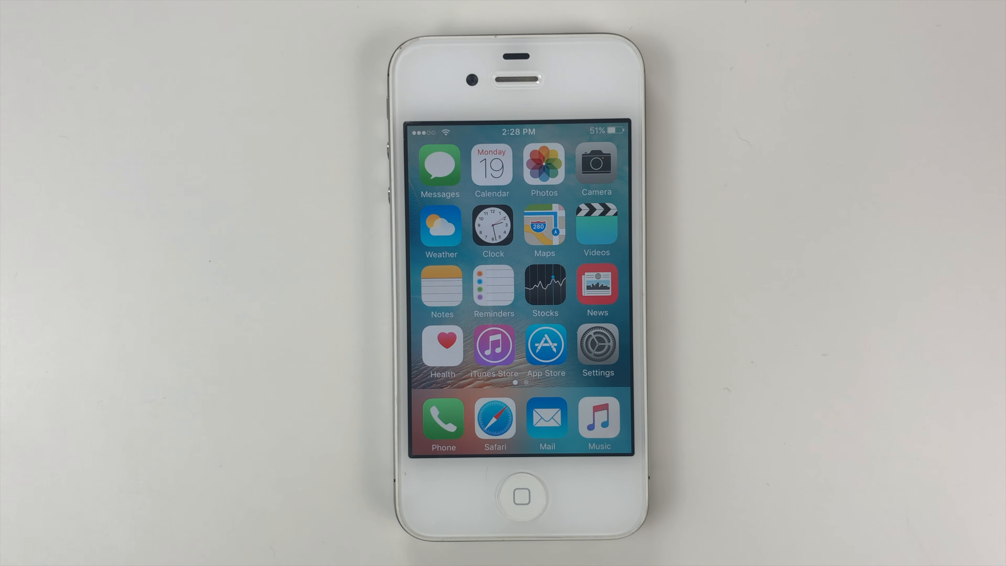
Step: Confirm Phoenix reports the iPhone4,1 as jailbroken, then launch Cydia from the home screen
{"action": "scroll", "scroll_direction": "left", "scroll_amount": 3}
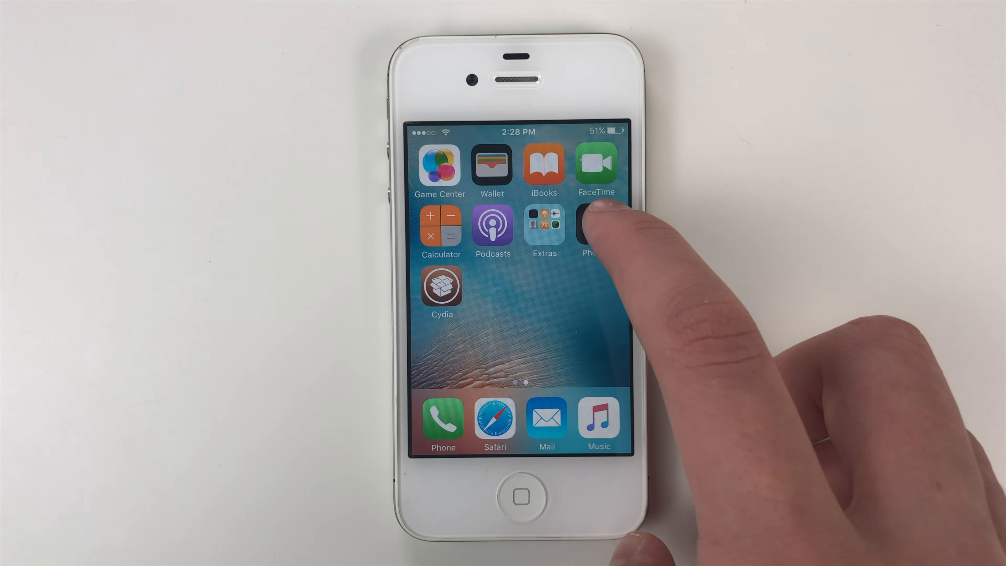
{"action": "left_click", "coordinate": [592, 228]}
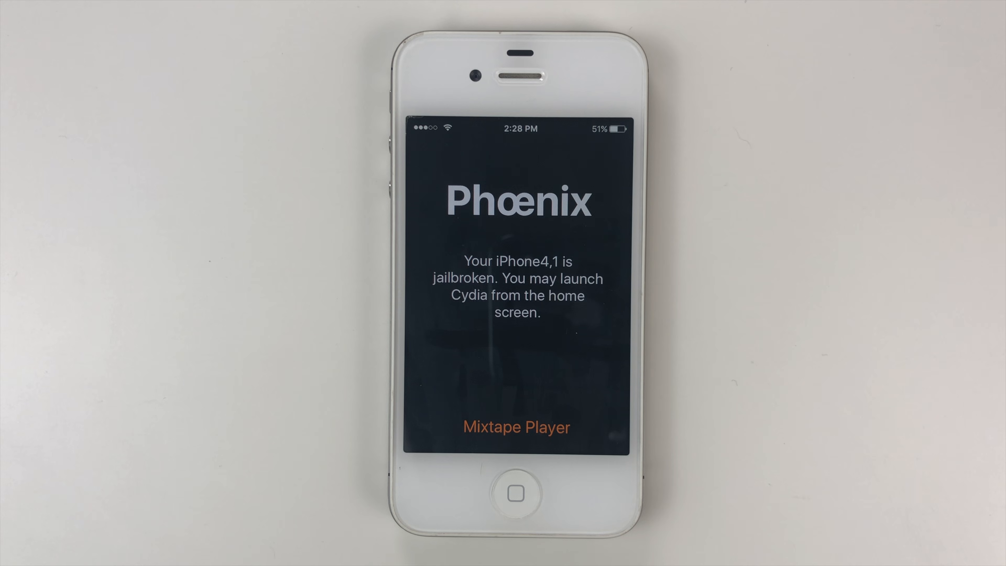
{"action": "left_click", "coordinate": [510, 493]}
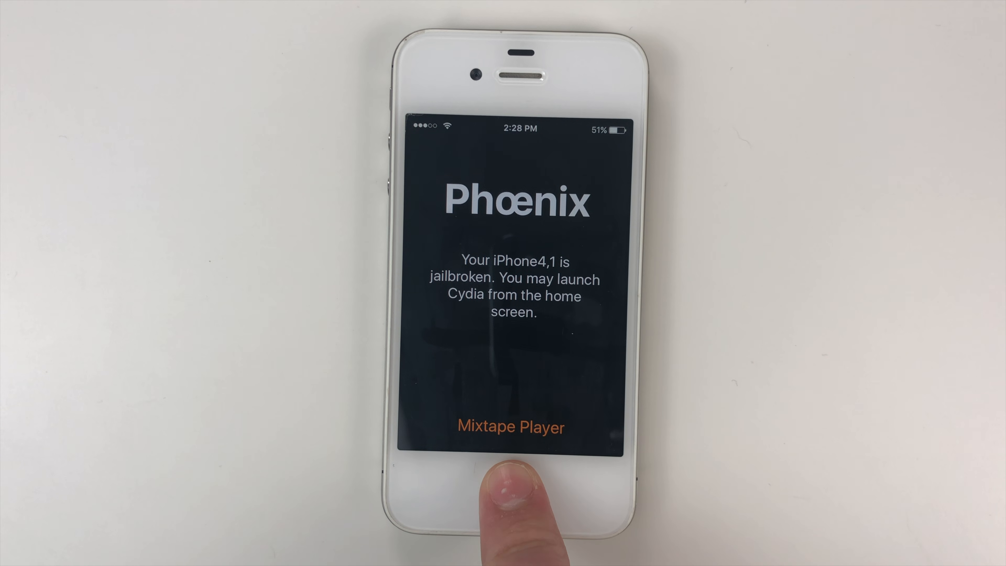
{"action": "left_click", "coordinate": [521, 497]}
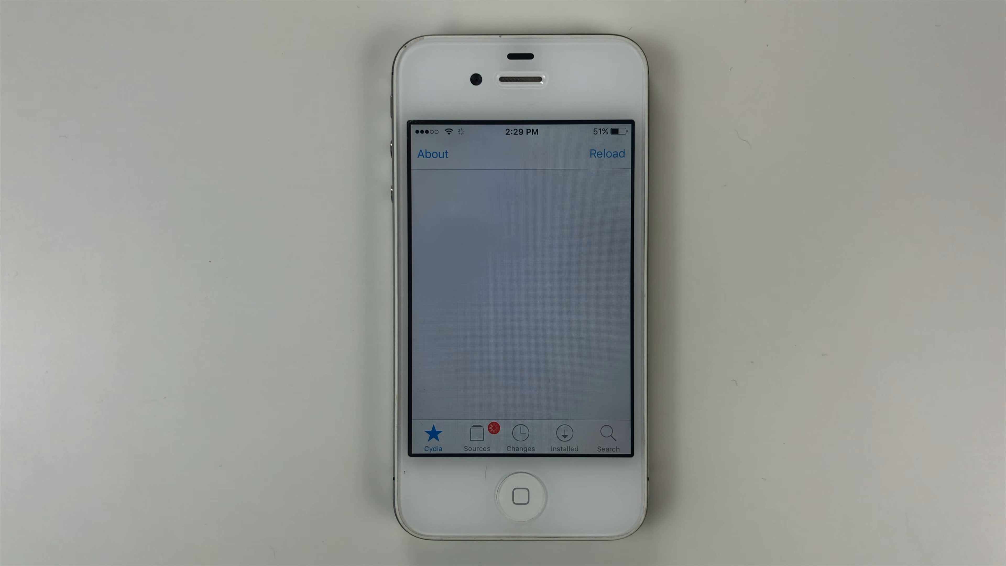
Step: Dismiss Cydia's database fetch warnings with Return to Cydia to reach the Welcome page
{"action": "left_click", "coordinate": [606, 154]}
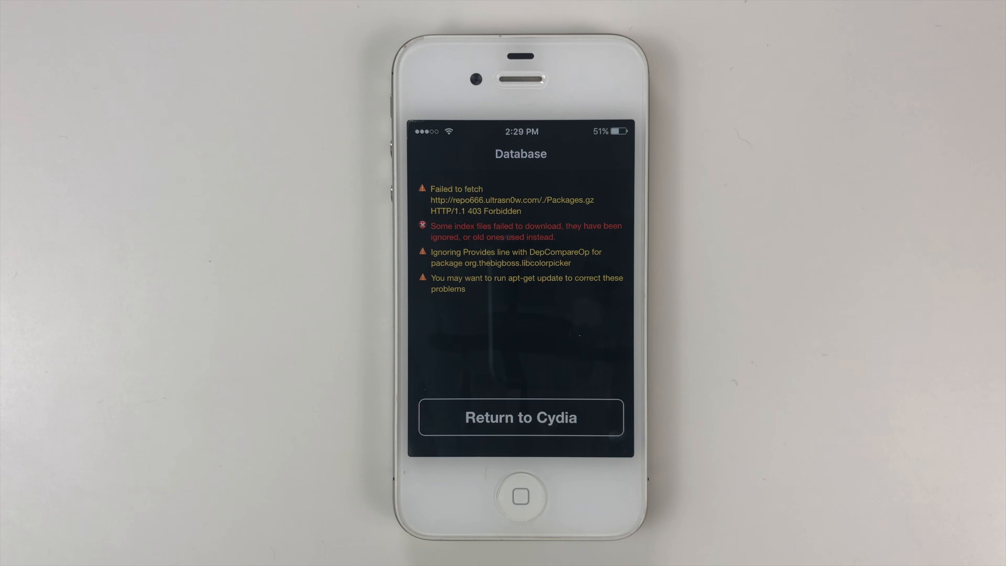
{"action": "left_click", "coordinate": [520, 417]}
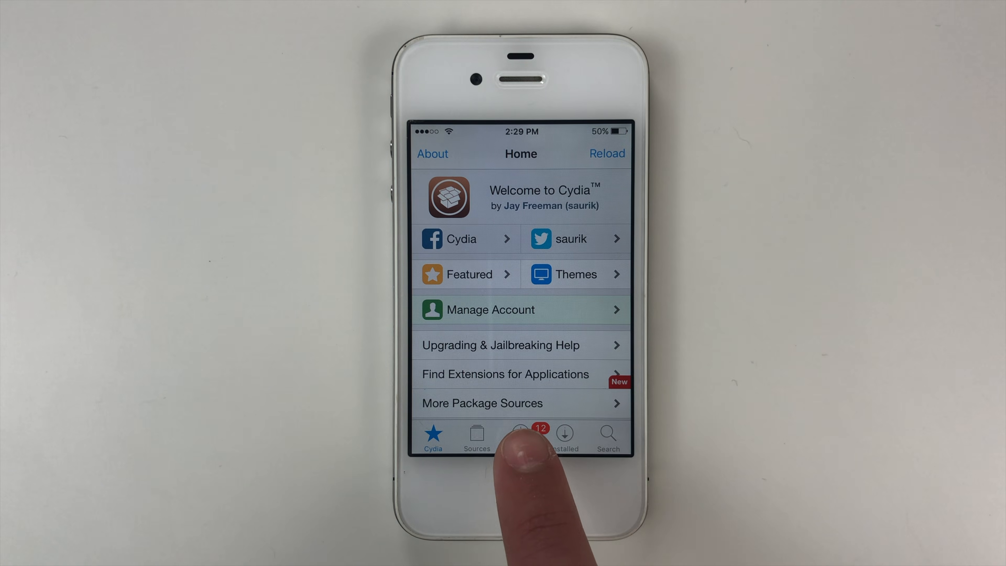
Step: From the Changes tab, queue Upgrade (12) including Cydia Installer and APT, and confirm it
{"action": "left_click", "coordinate": [521, 438]}
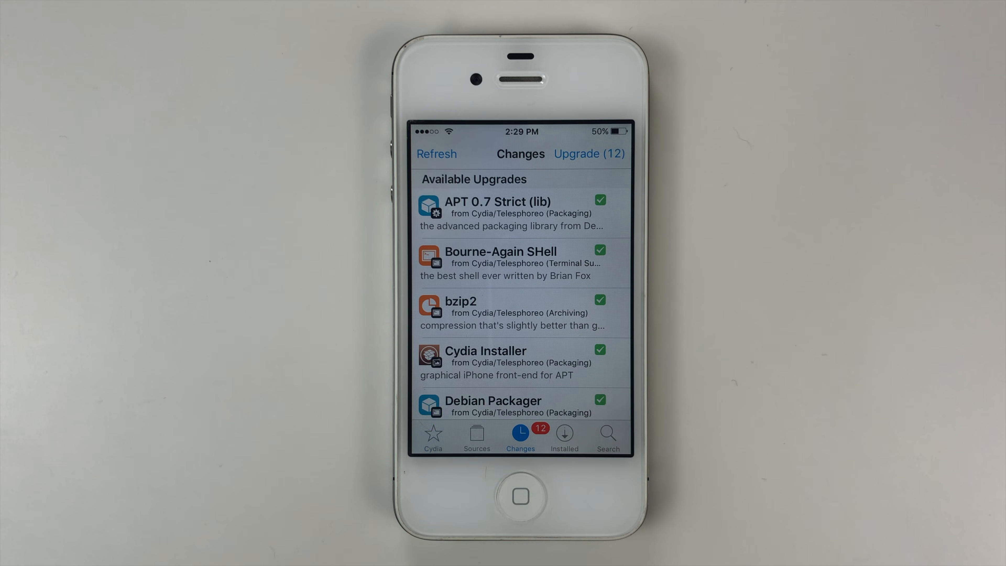
{"action": "left_click", "coordinate": [590, 153]}
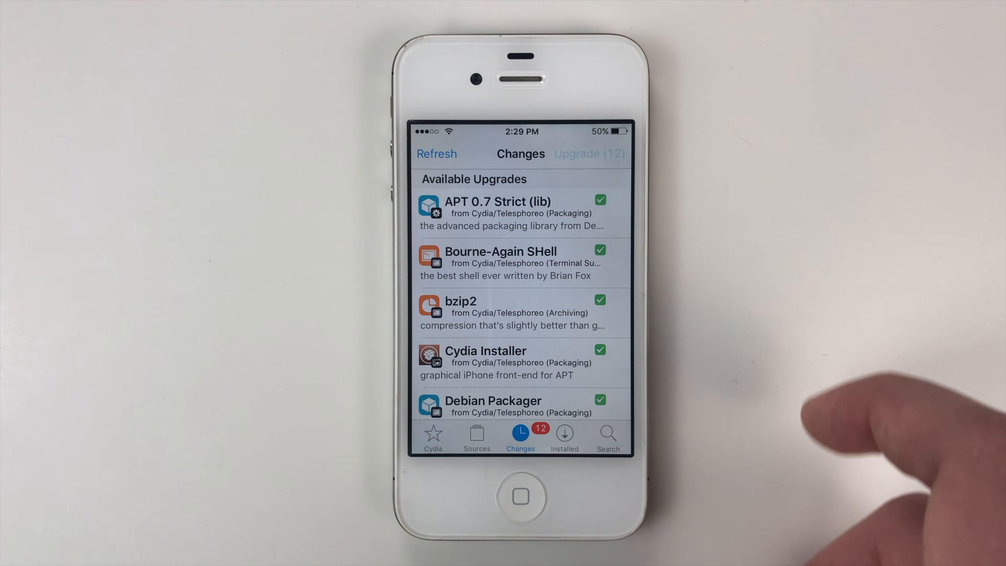
{"action": "left_click", "coordinate": [583, 154]}
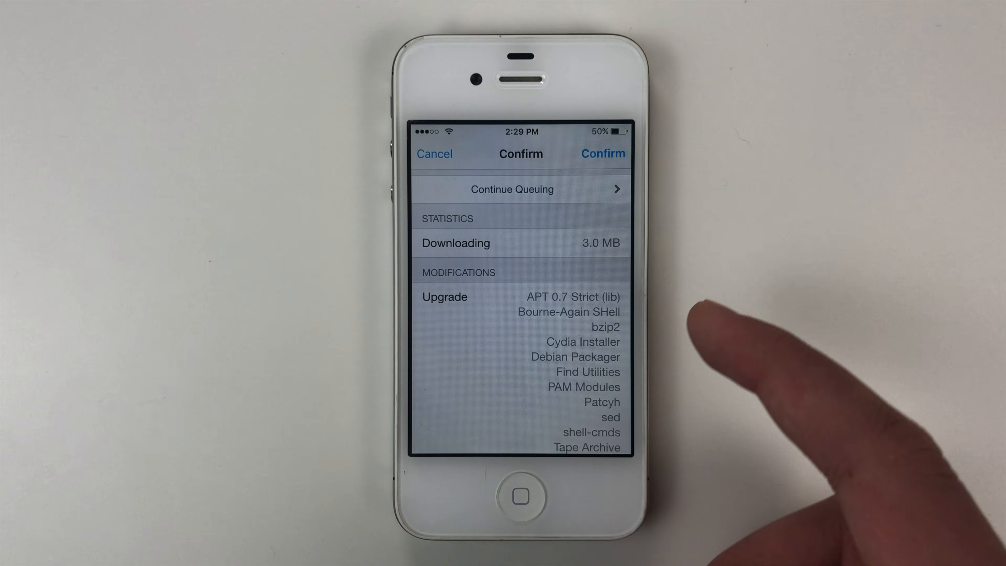
{"action": "left_click", "coordinate": [602, 153]}
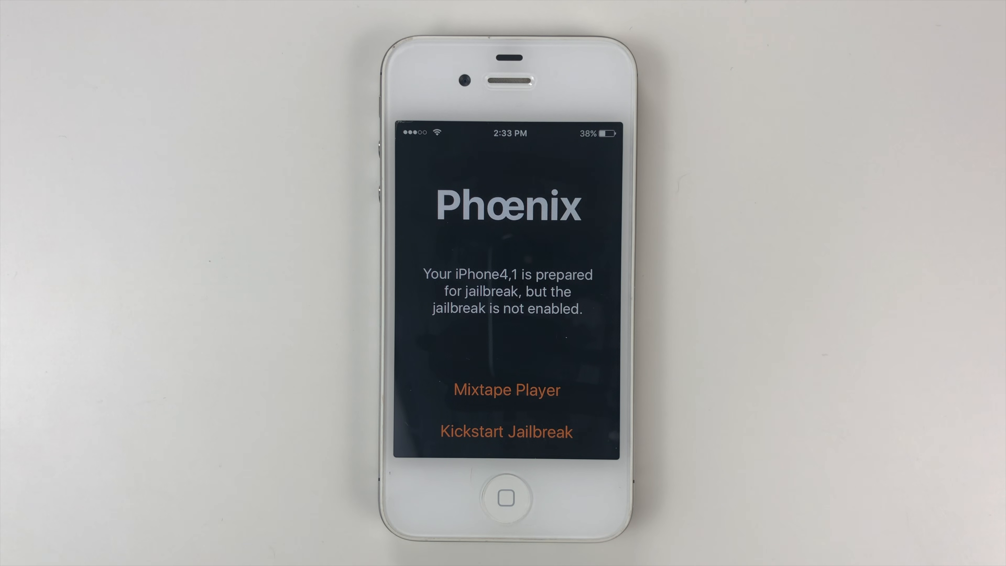
Step: Kickstart the jailbreak in Phoenix after reboot using the provided iOS 9.3.6 offsets
{"action": "left_click", "coordinate": [507, 431]}
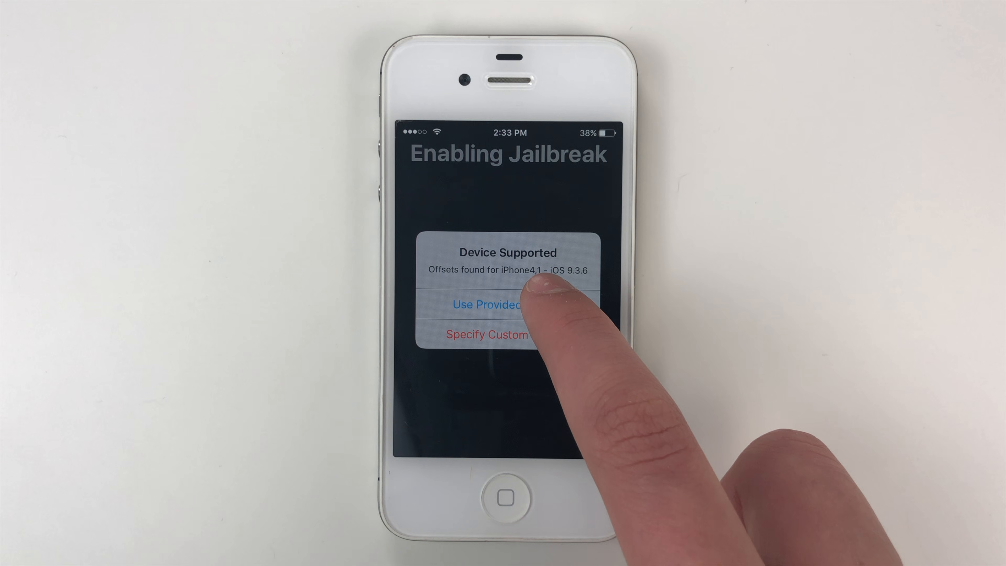
{"action": "left_click", "coordinate": [489, 304]}
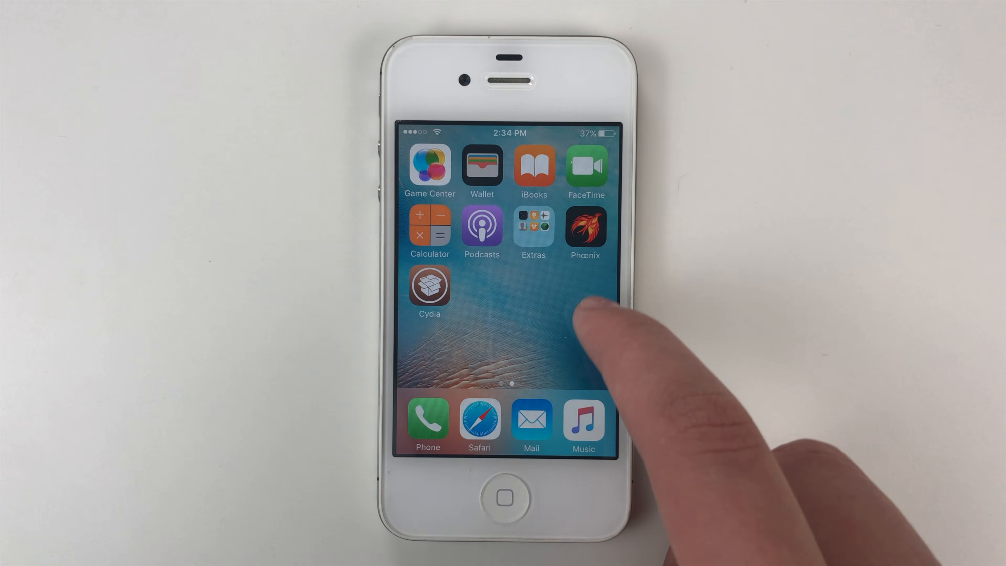
Step: Reopen Phoenix and dismiss its Storage Almost Full alert with Done
{"action": "left_click", "coordinate": [584, 229]}
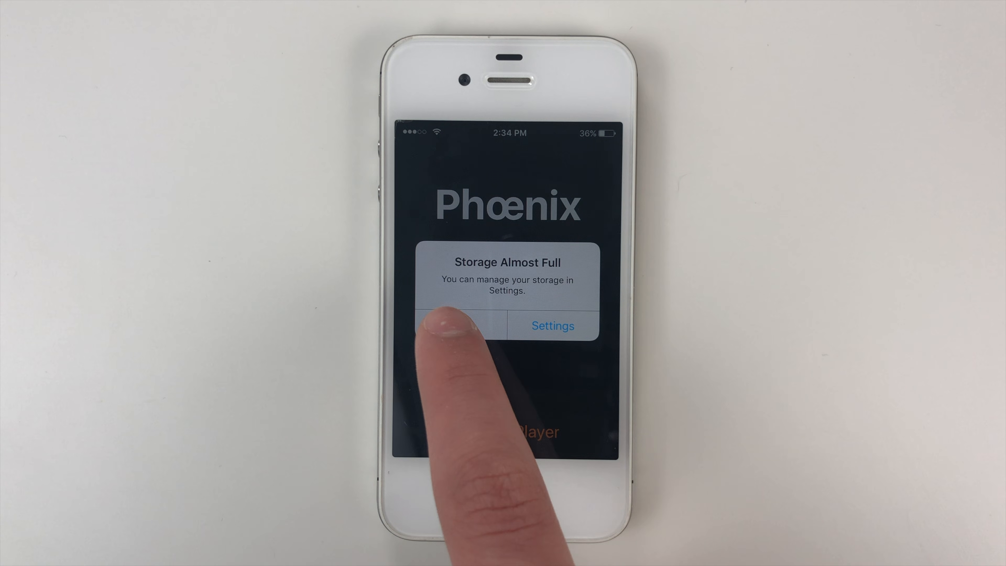
{"action": "left_click", "coordinate": [452, 326]}
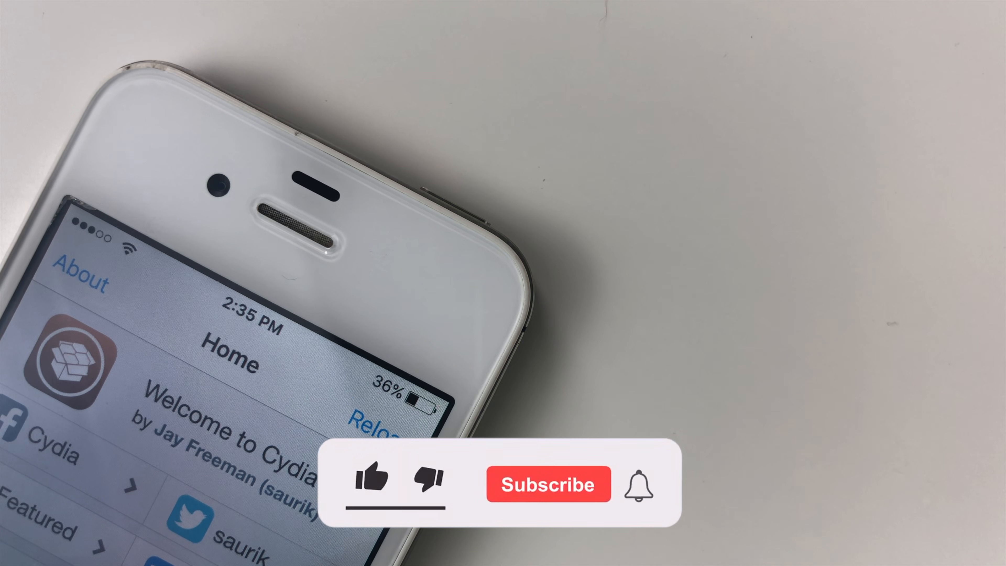
Step: Launch Cydia from the home screen to its Welcome to Cydia page
{"action": "left_click", "coordinate": [372, 481]}
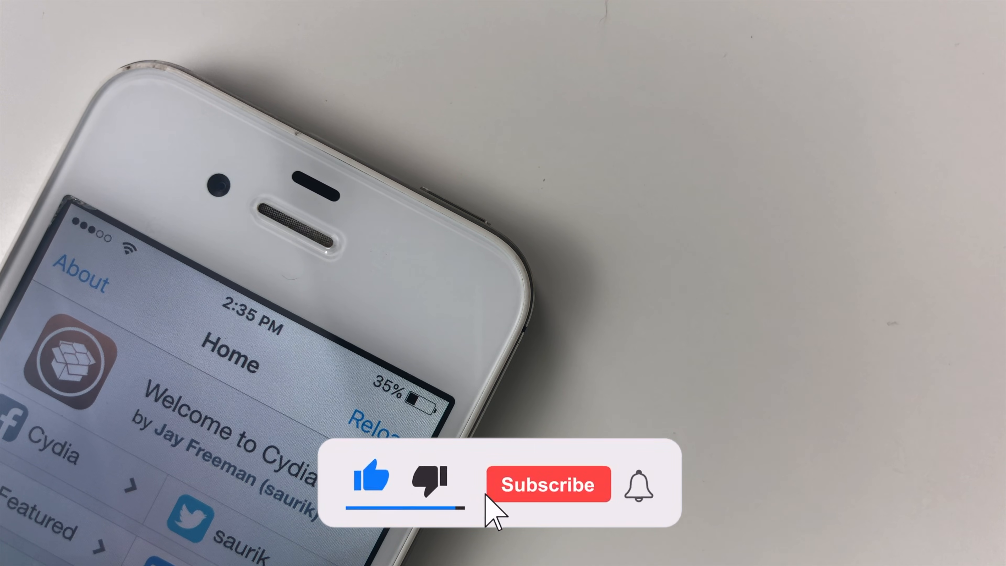
{"action": "left_click", "coordinate": [549, 484]}
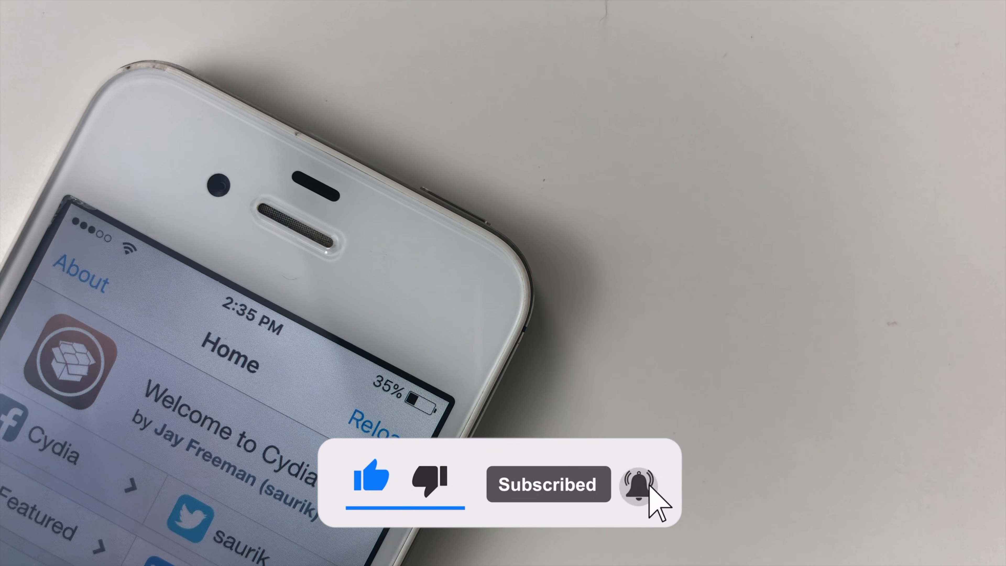